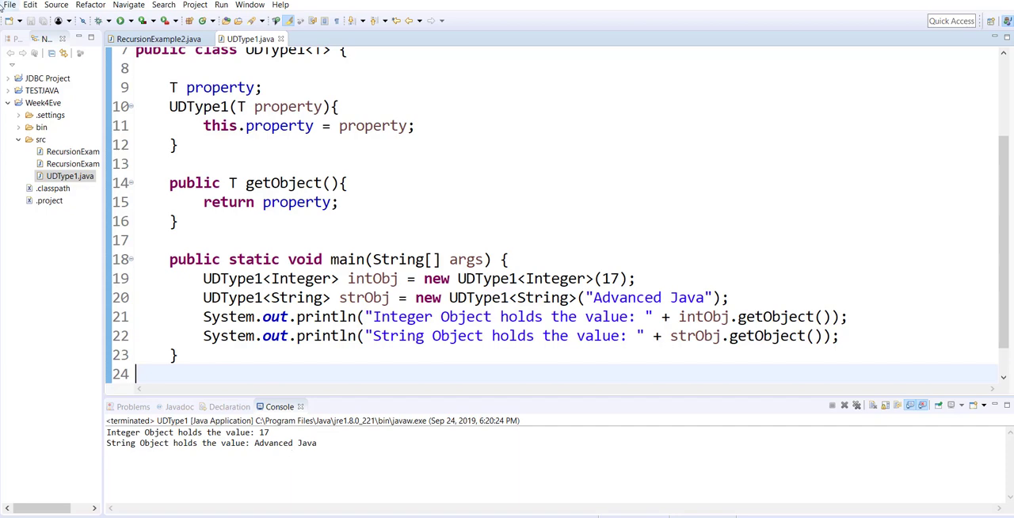
- Save a copy of UDType1.java as UDType2.java in the src folder
left_click(9, 4)
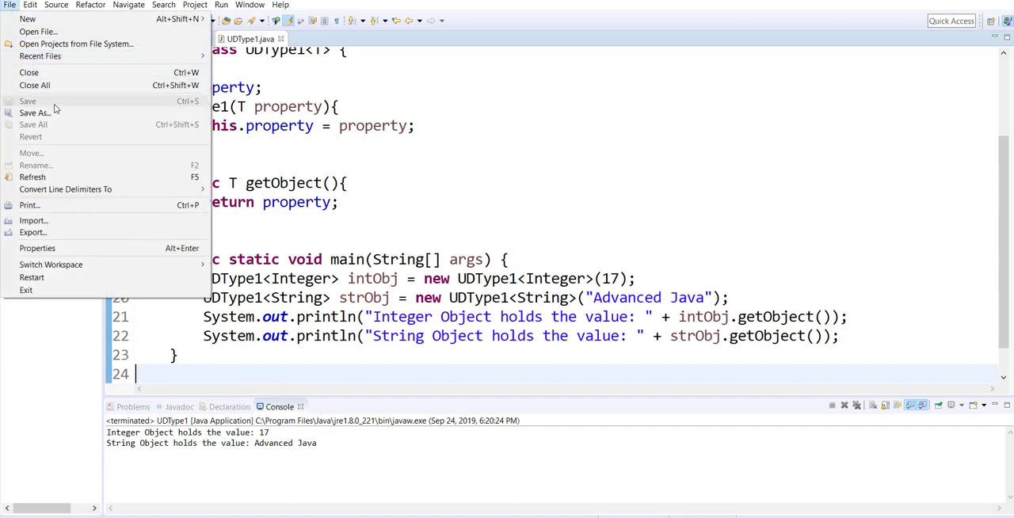
left_click(34, 112)
type("UDType2.java")
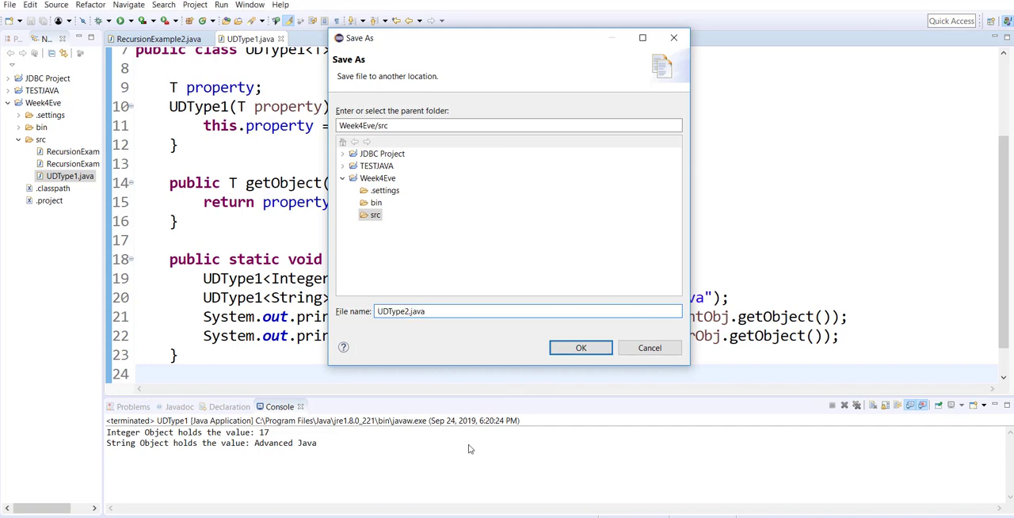
left_click(580, 348)
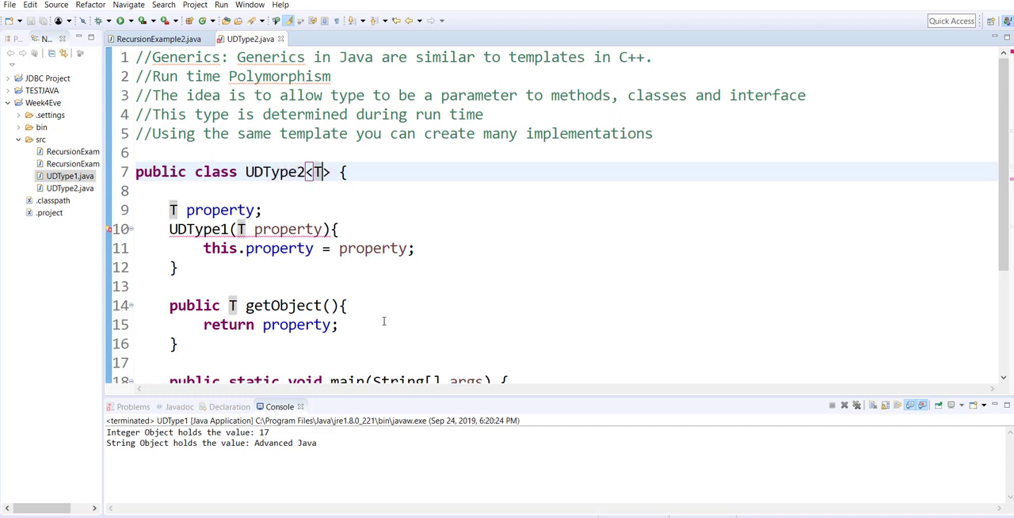
- Add type parameter U and a U-typed field property2 assigned in the two-argument constructor
type(", U")
left_click(565, 209)
type("1")
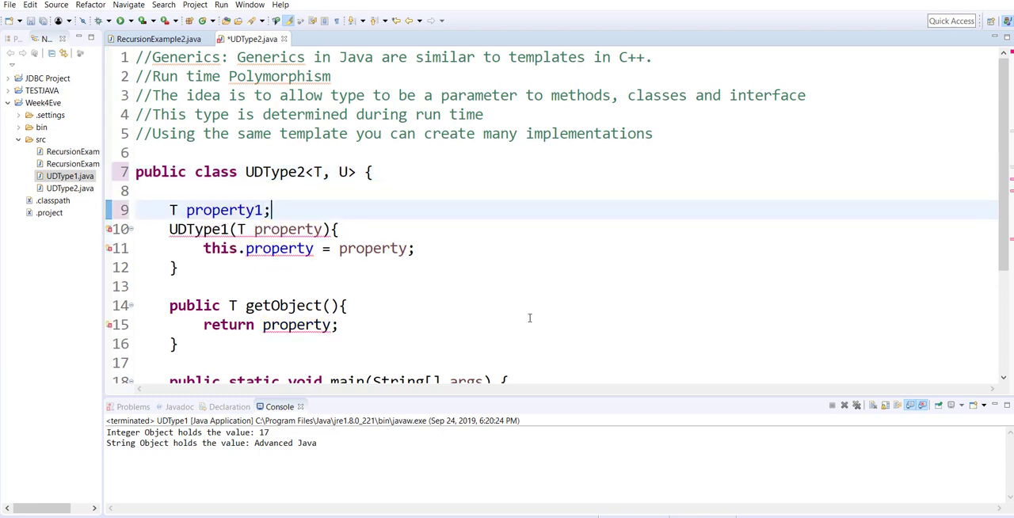
type("U")
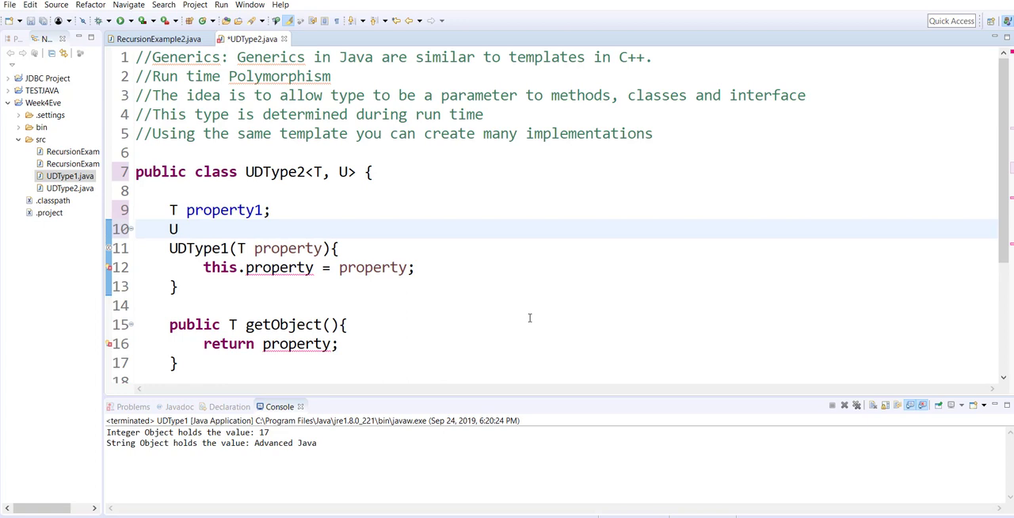
type("property2;")
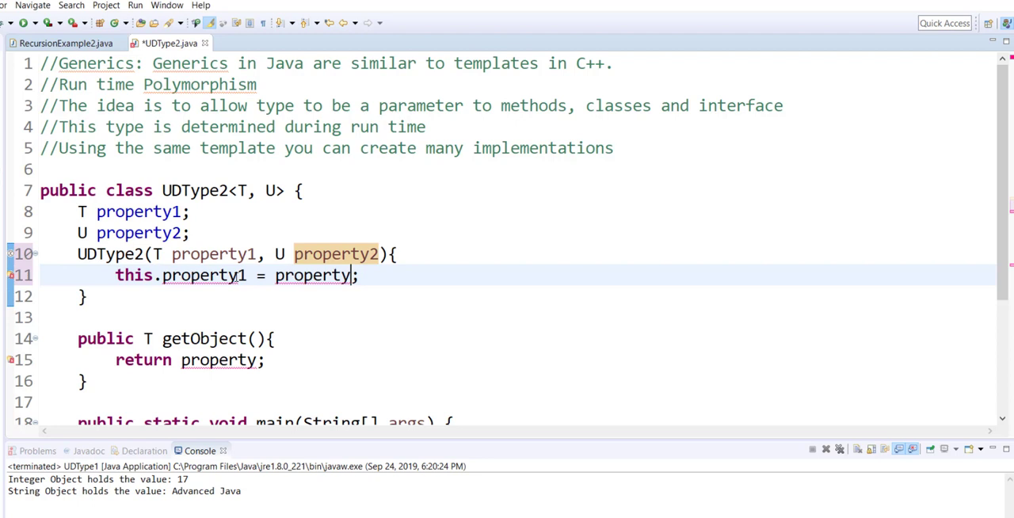
type("this.property2 = property2;")
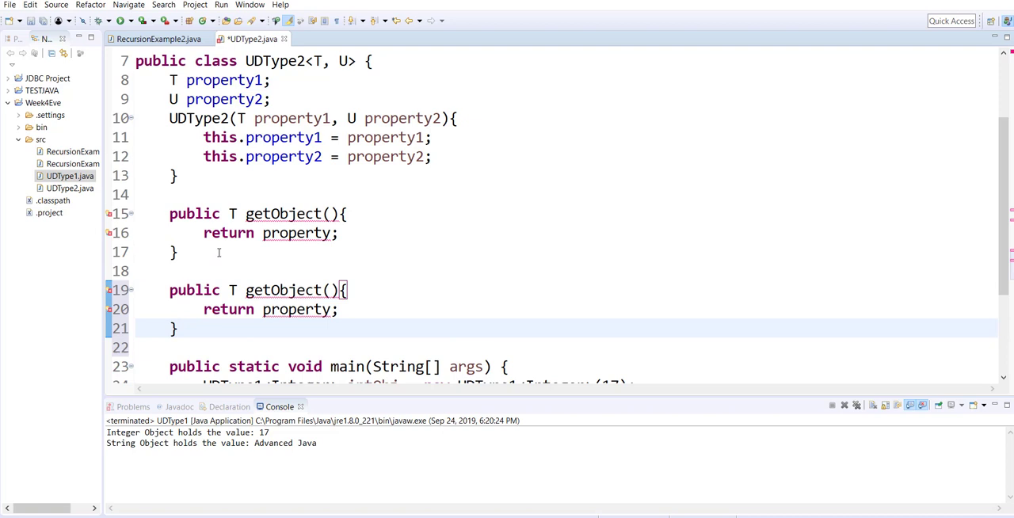
- Rename the duplicated getters to getObject1 and getObject2
type("1")
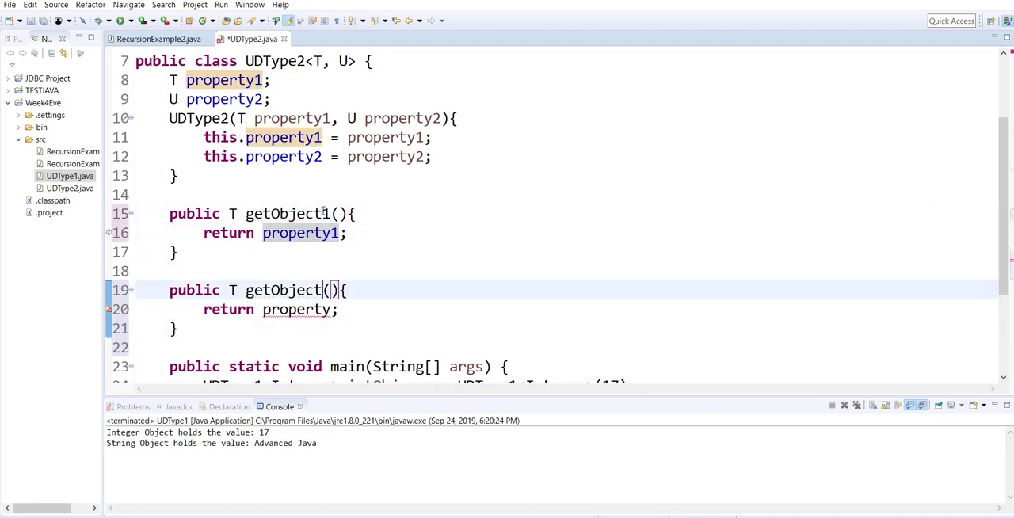
type("2")
left_click(566, 309)
type("2")
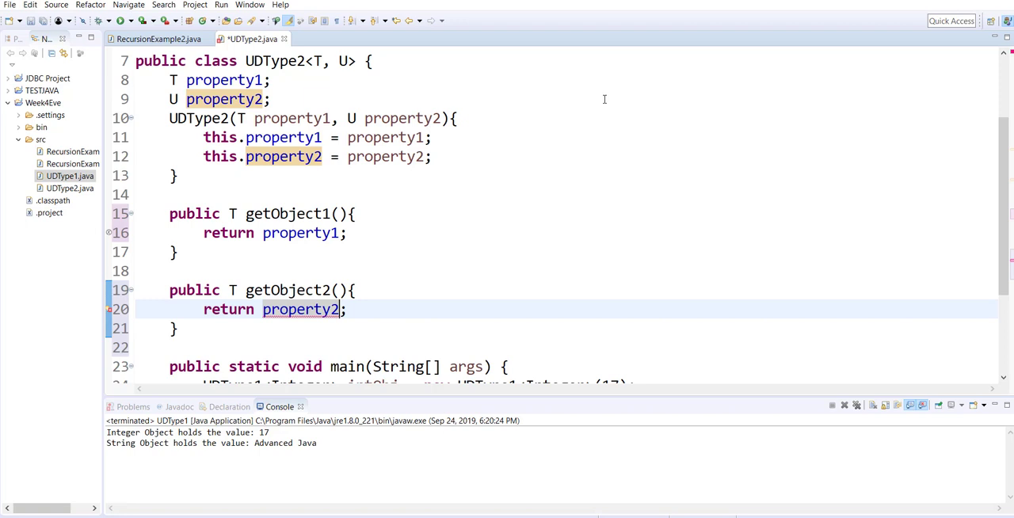
mouse_move(556, 190)
type("U")
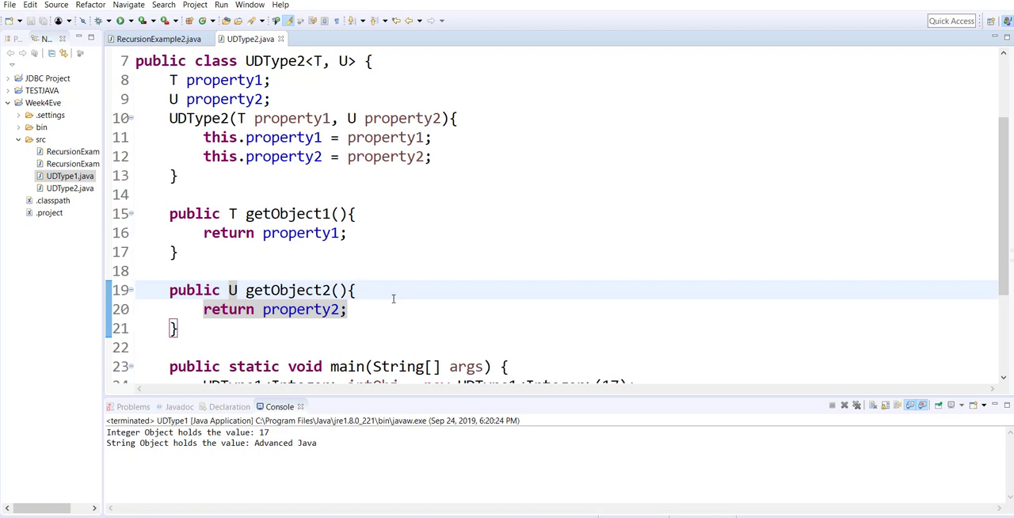
- Change the intObj declaration type in main to UDType2<Integer>
left_click(355, 290)
type("2")
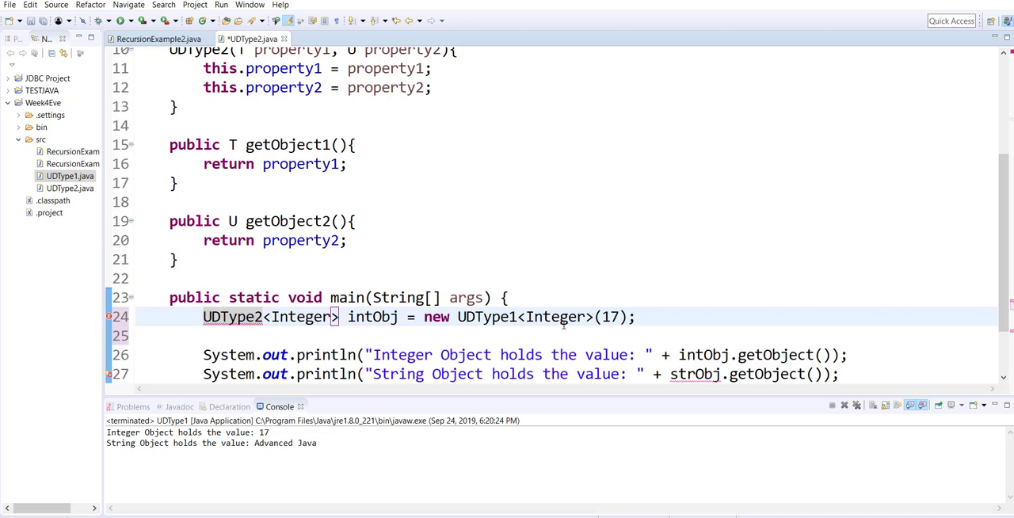
- Make the constructor call new UDType2<String, Integer>("Advanced Java",3) and remove the blank line below
double_click(482, 317)
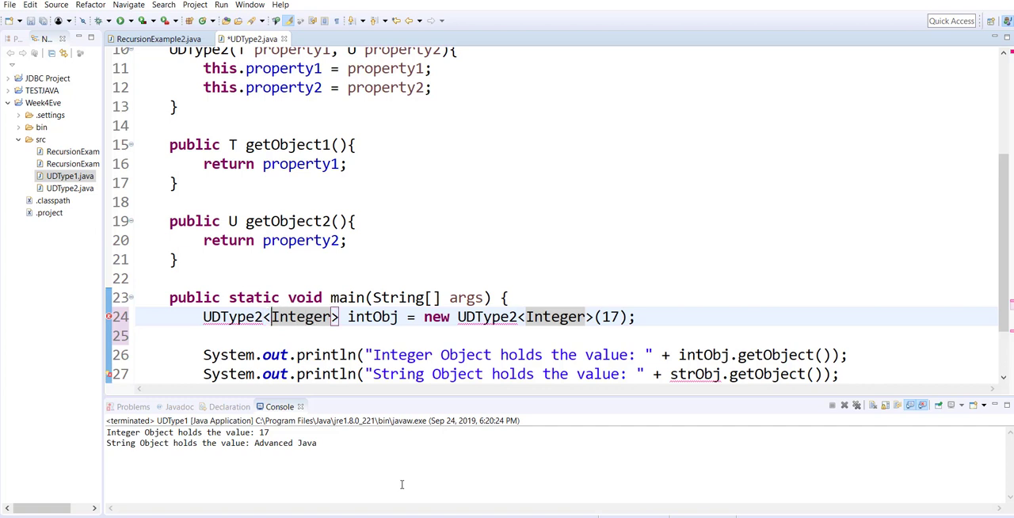
type("String,")
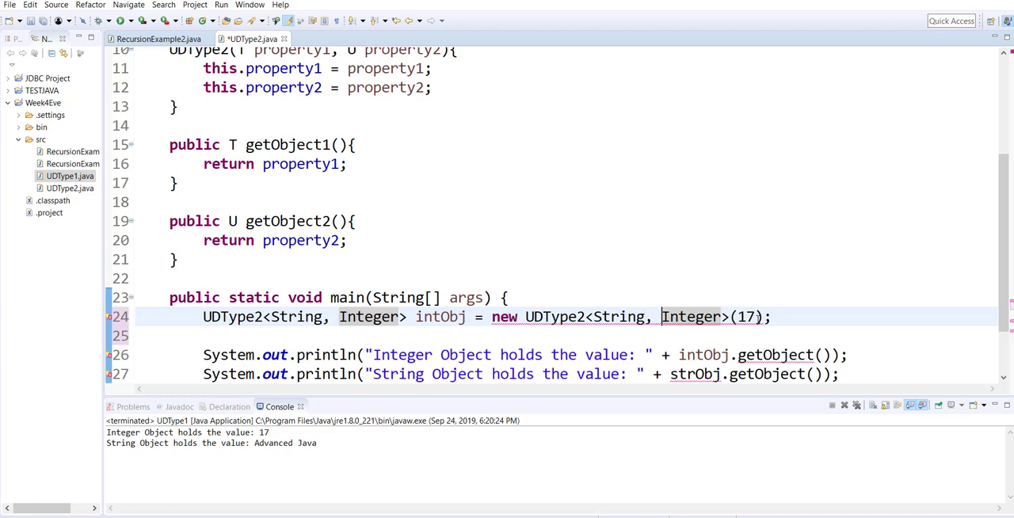
type("\"Ad")
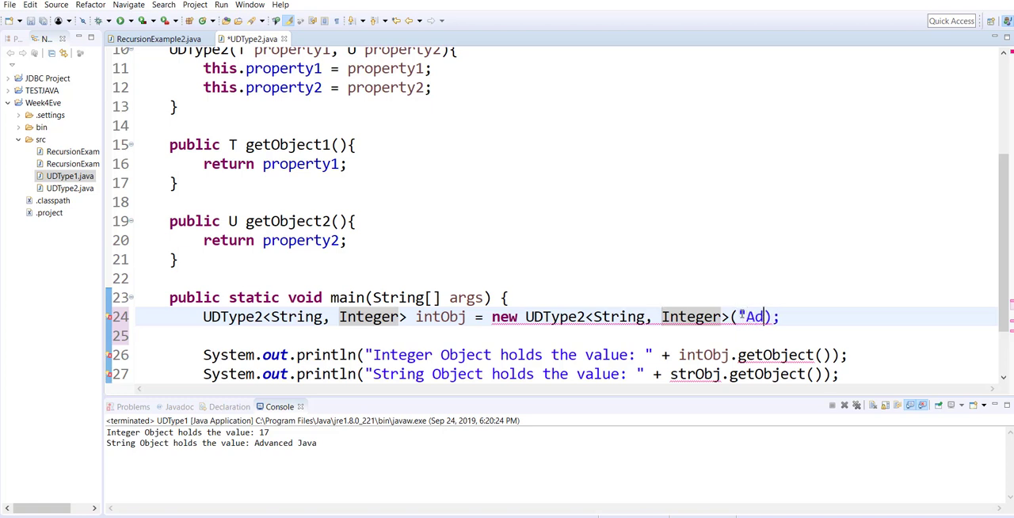
type("vanced Java")
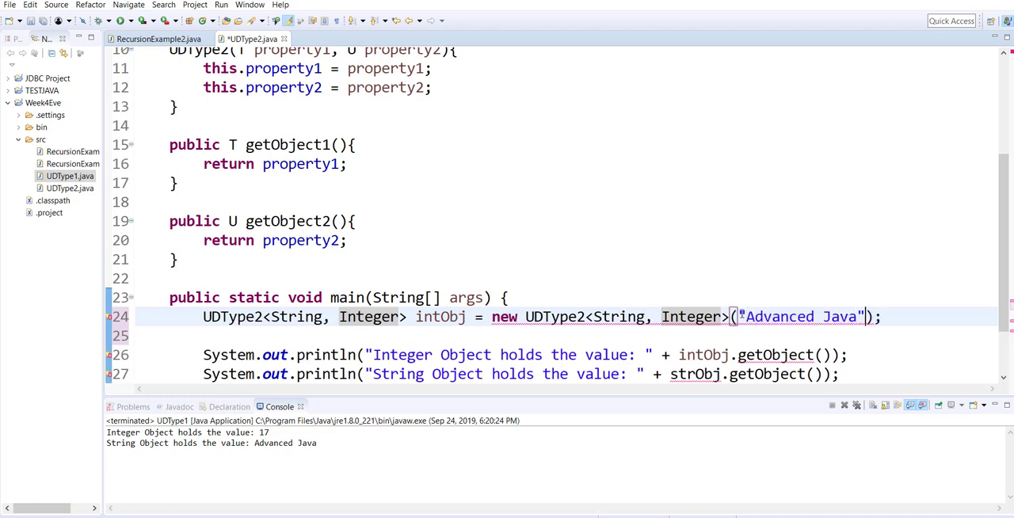
type(",3")
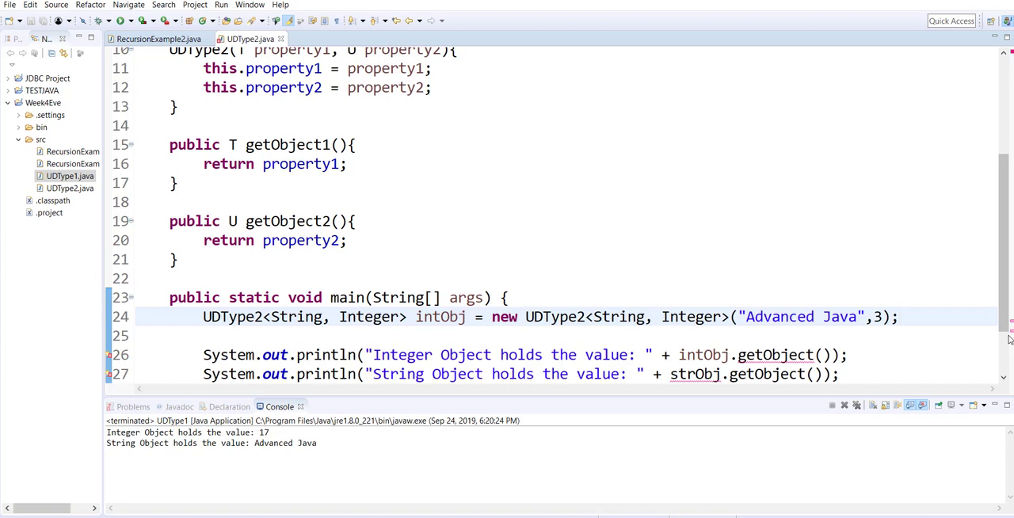
left_click(900, 317)
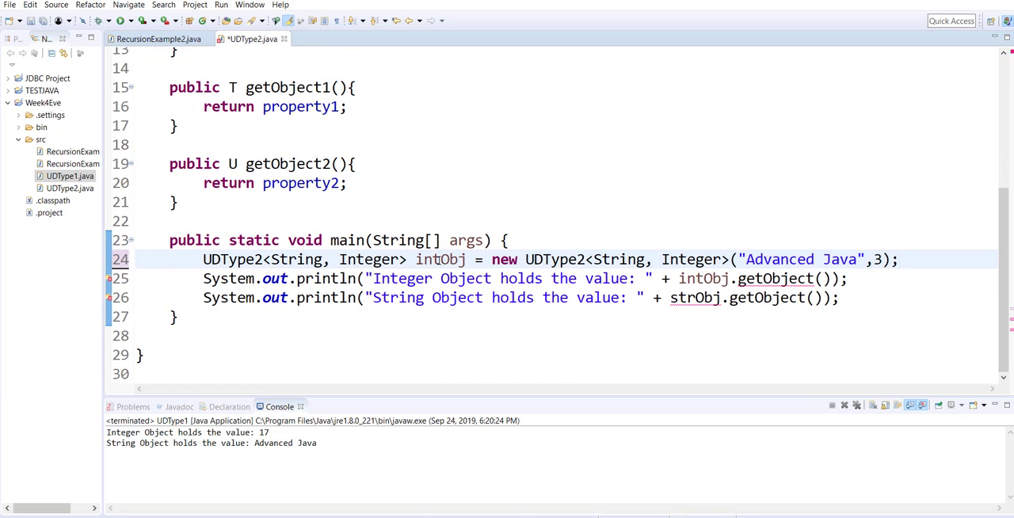
- Rename intObj to crsObj and label the first print line "Course Name: "
double_click(440, 260)
type("crs")
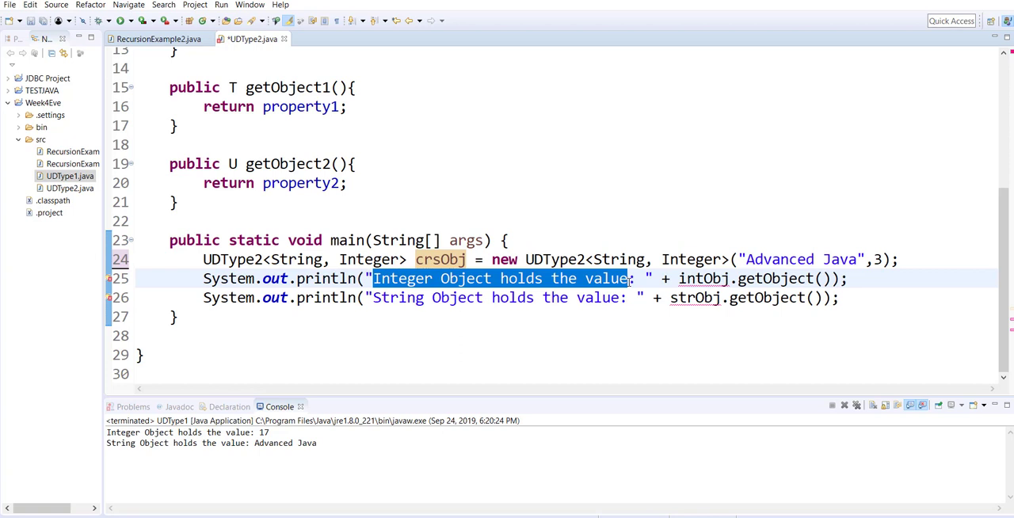
type("Course Nam")
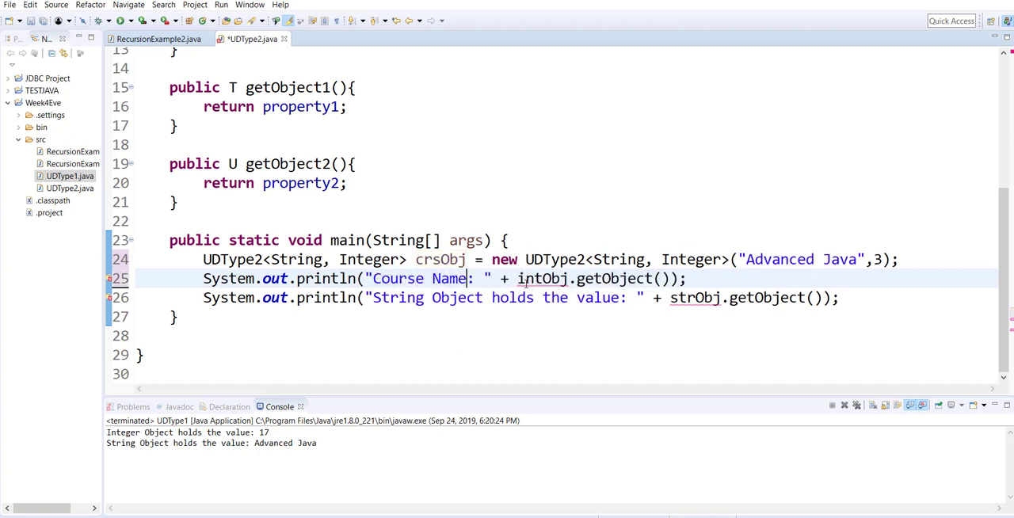
type("crsObj")
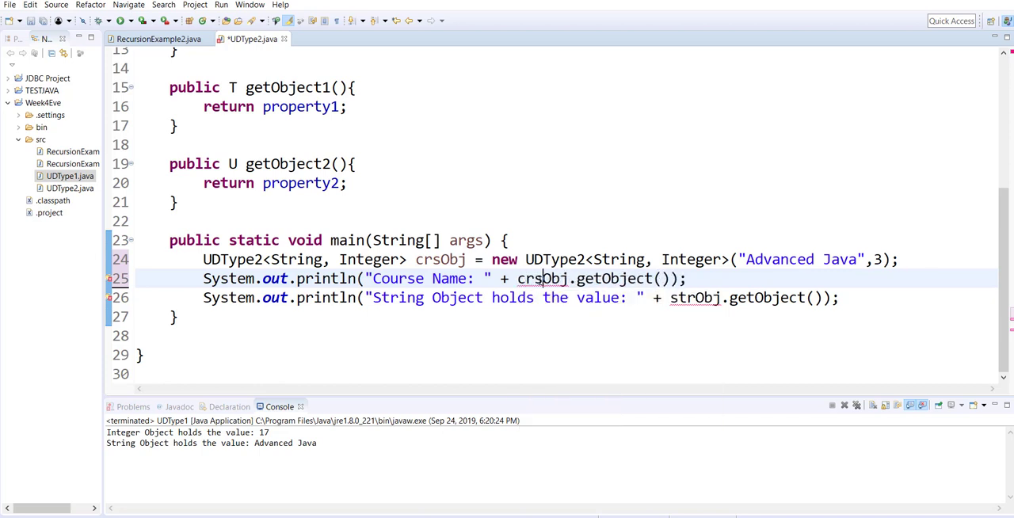
left_click(542, 279)
type("1")
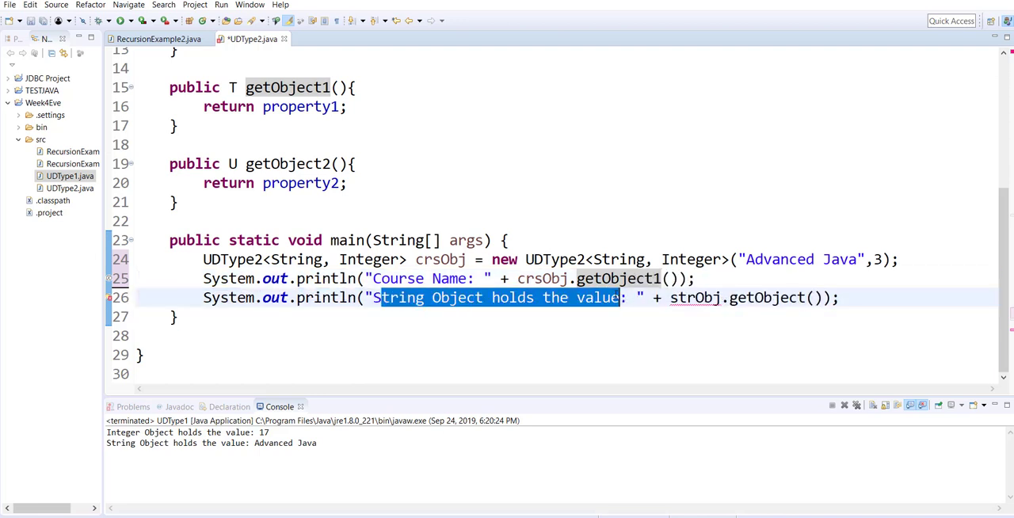
type("STo")
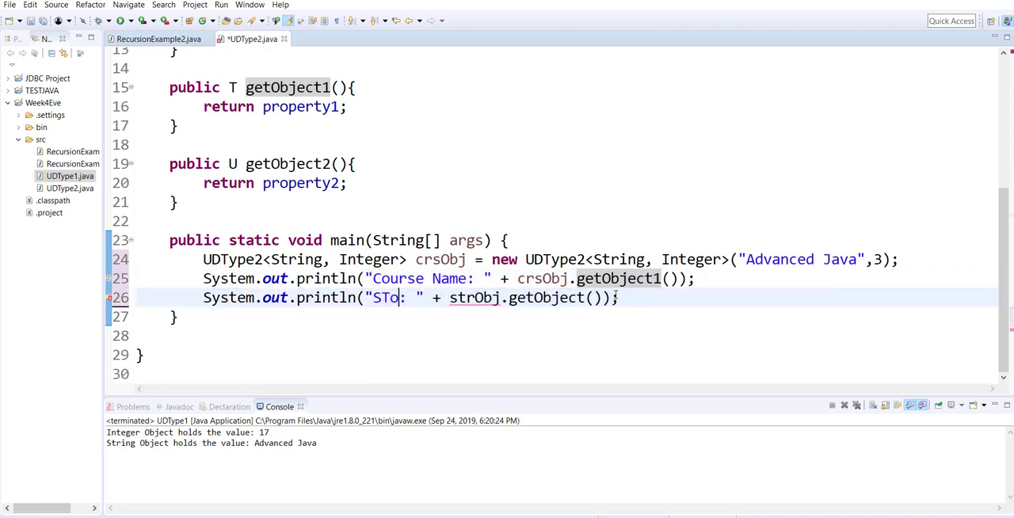
- Make the second print line output "Number of Credits: " with crsObj.getObject2() and " credits"
type("Number of Cre")
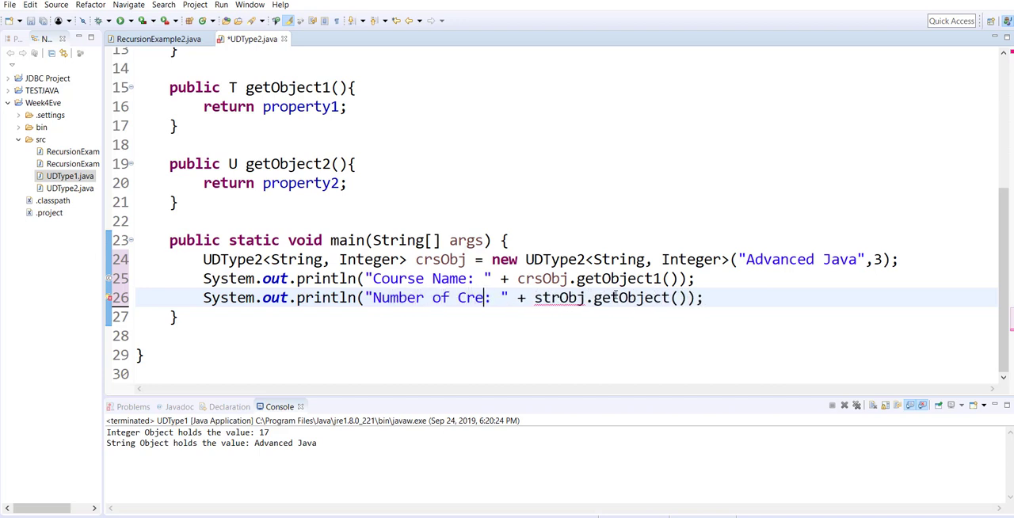
type("dits")
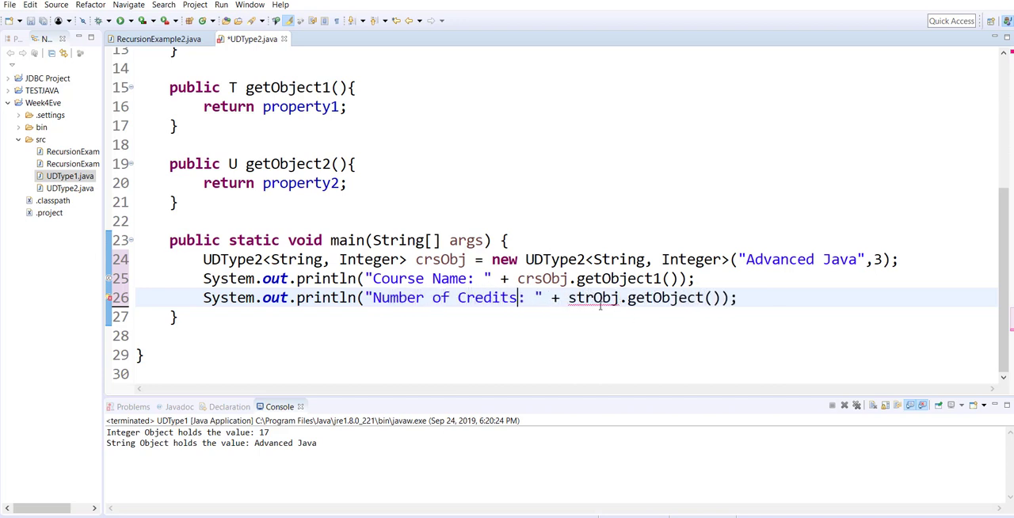
double_click(579, 298)
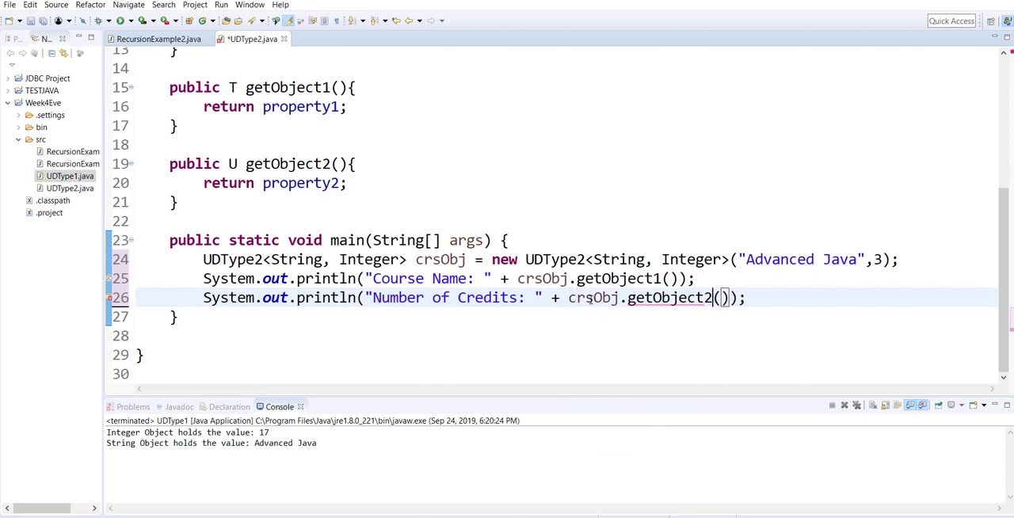
type("+\" credi")
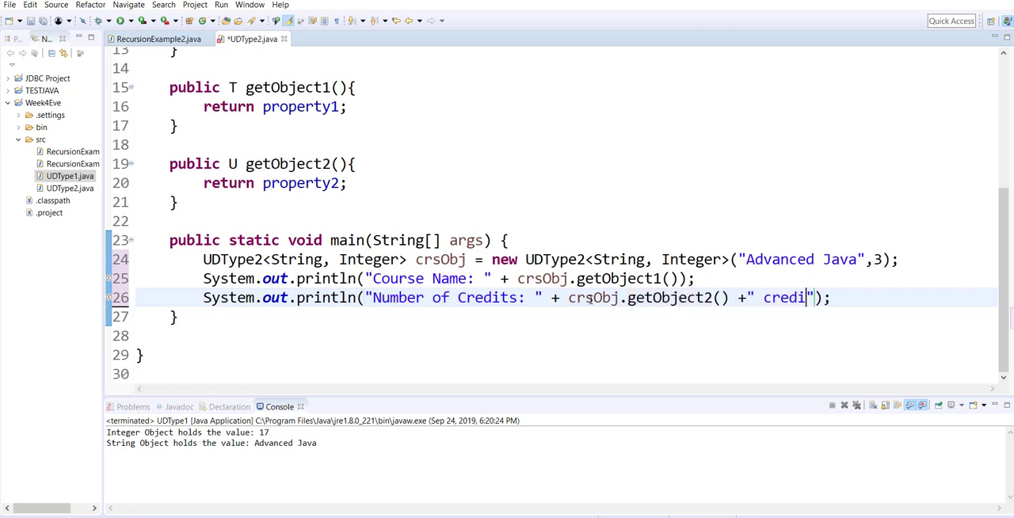
type("ts")
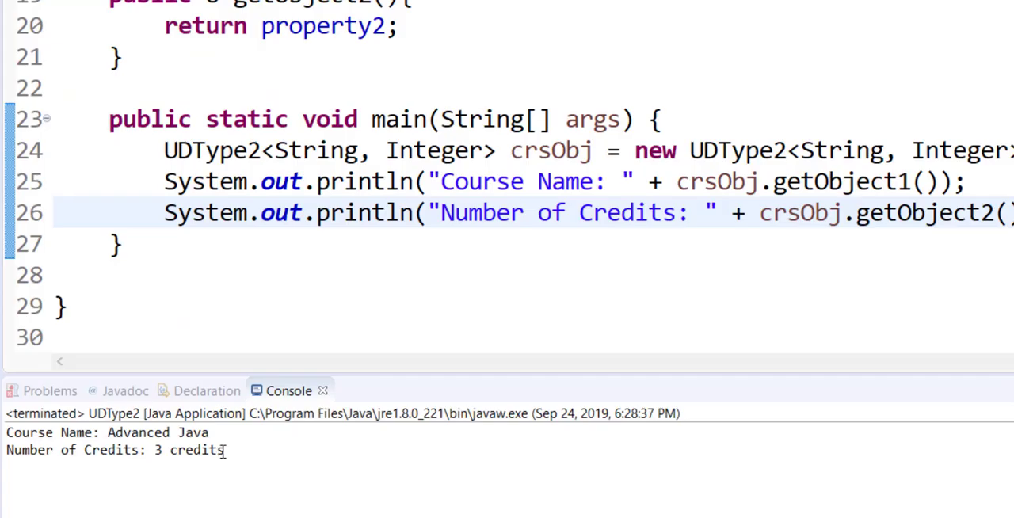
mouse_move(333, 458)
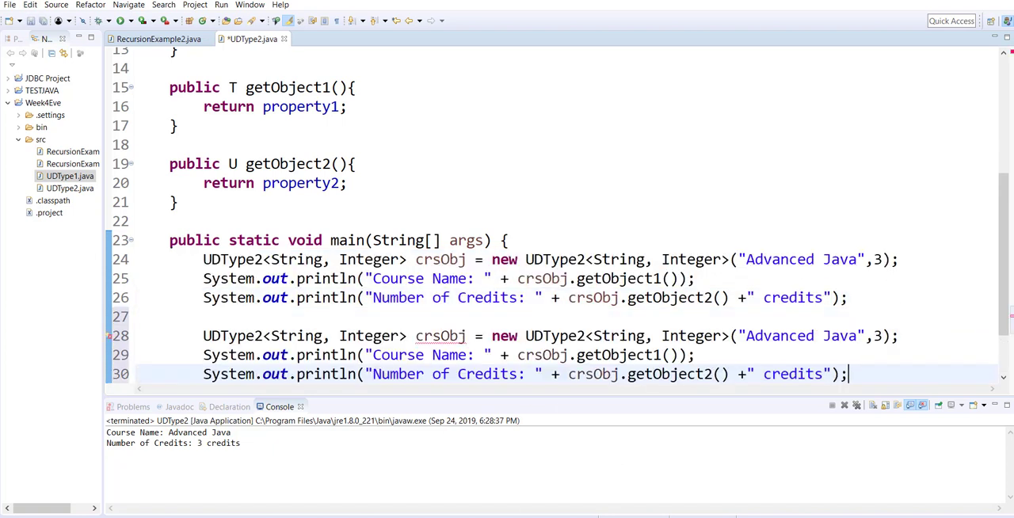
- Scroll down to the pasted copy of the three course statements
scroll("down", 3)
type(", Double")
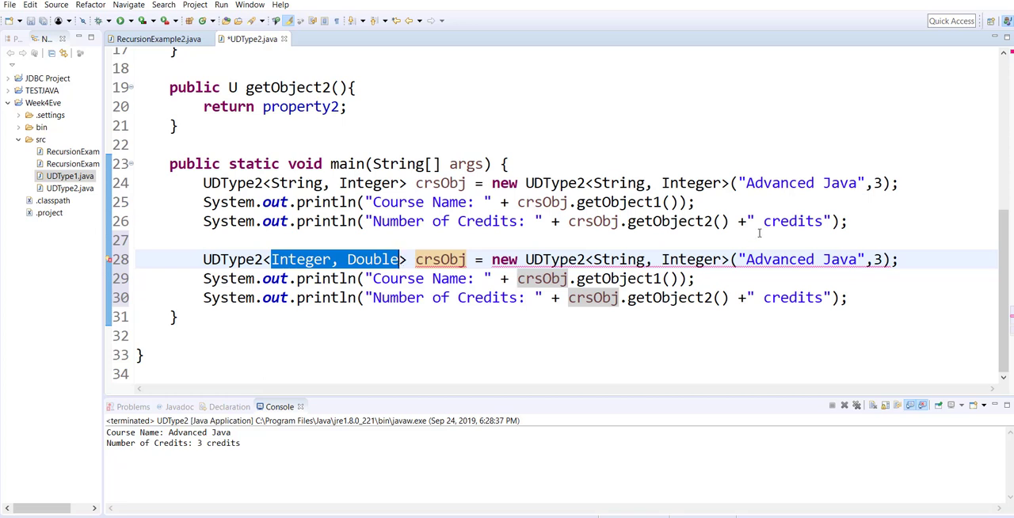
- Set the constructor's type arguments to Integer, Double and rename crsObj to wrkObj
double_click(642, 260)
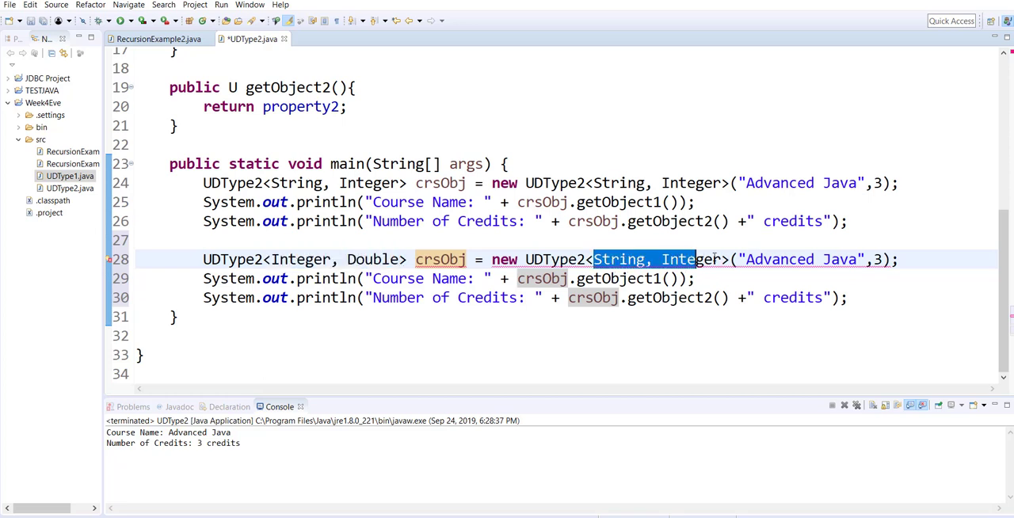
type("Integer, Double")
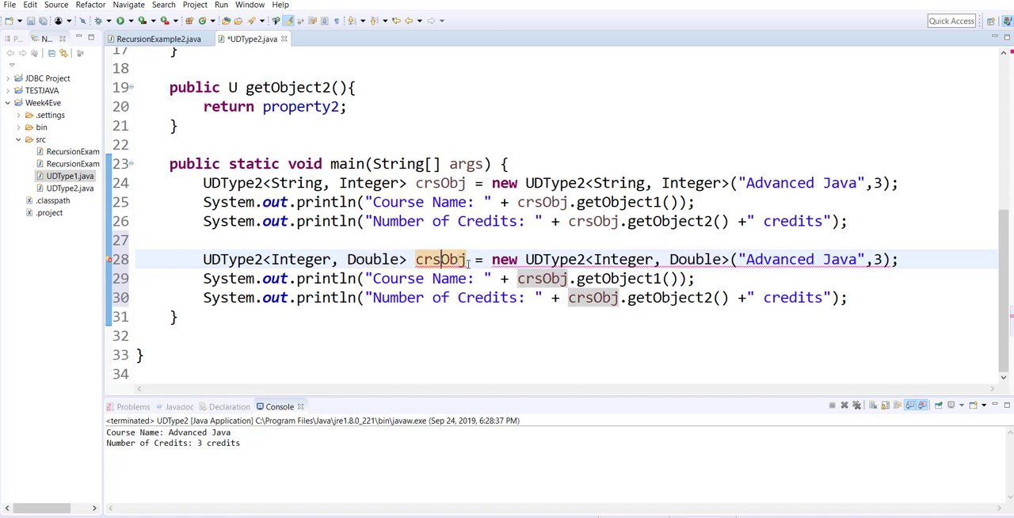
double_click(430, 260)
type("wrk")
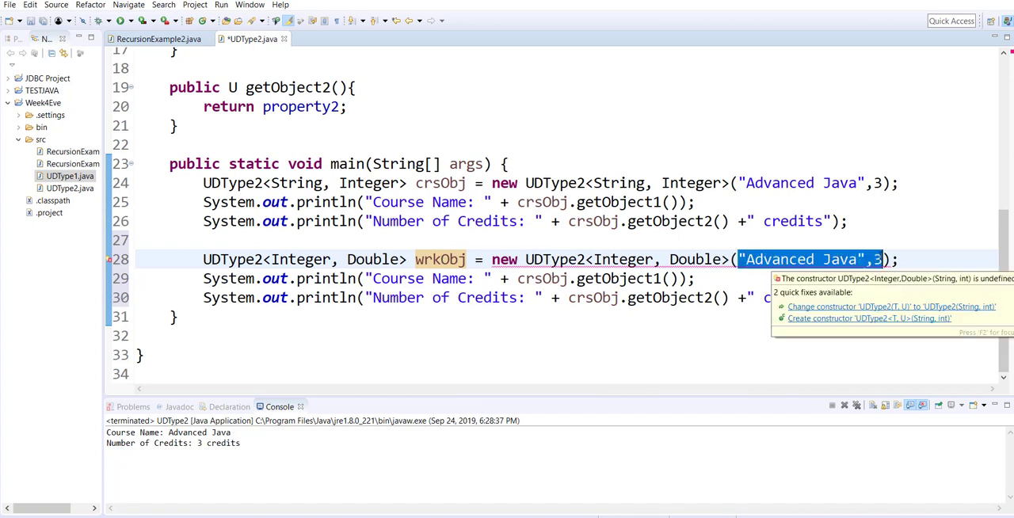
- Pass 10103 and 456.77 as the wrkObj constructor arguments
type("1010")
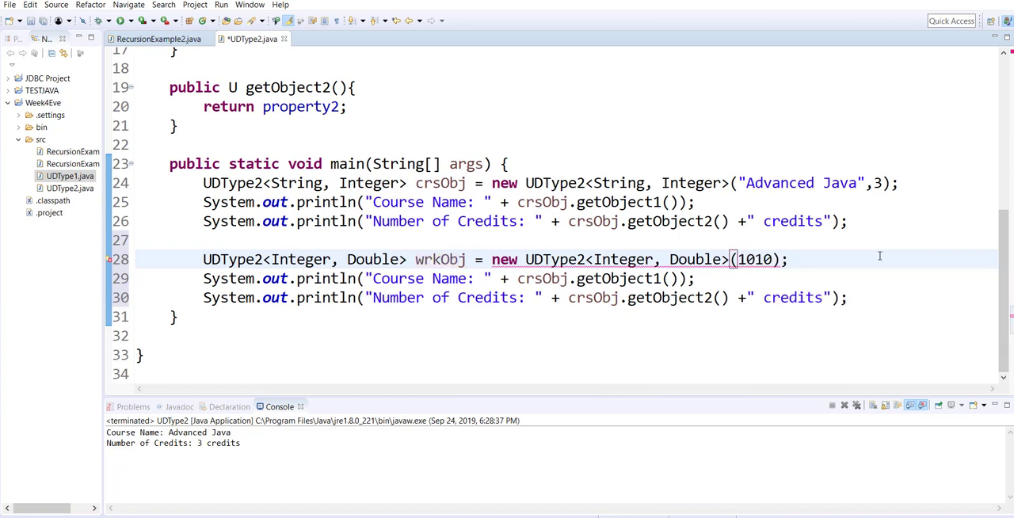
type("3,")
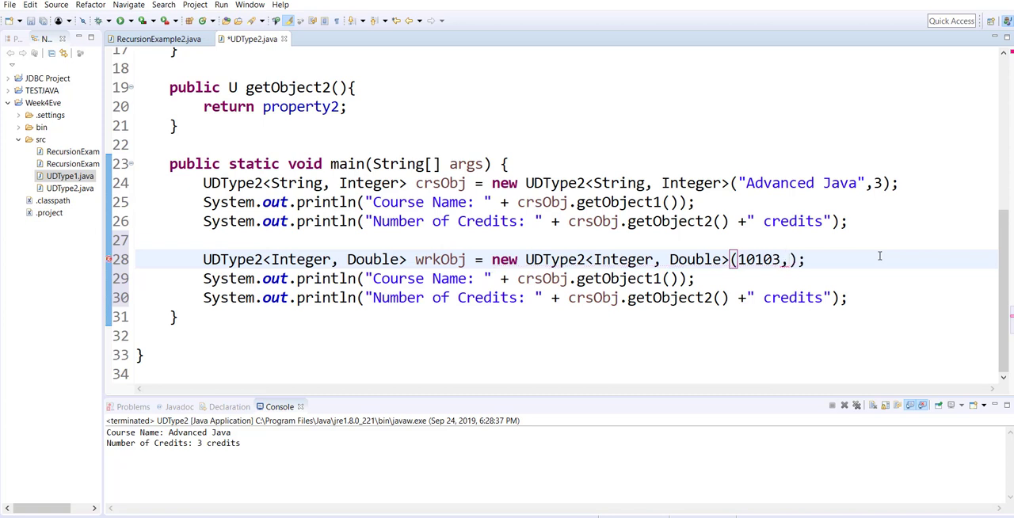
type("4")
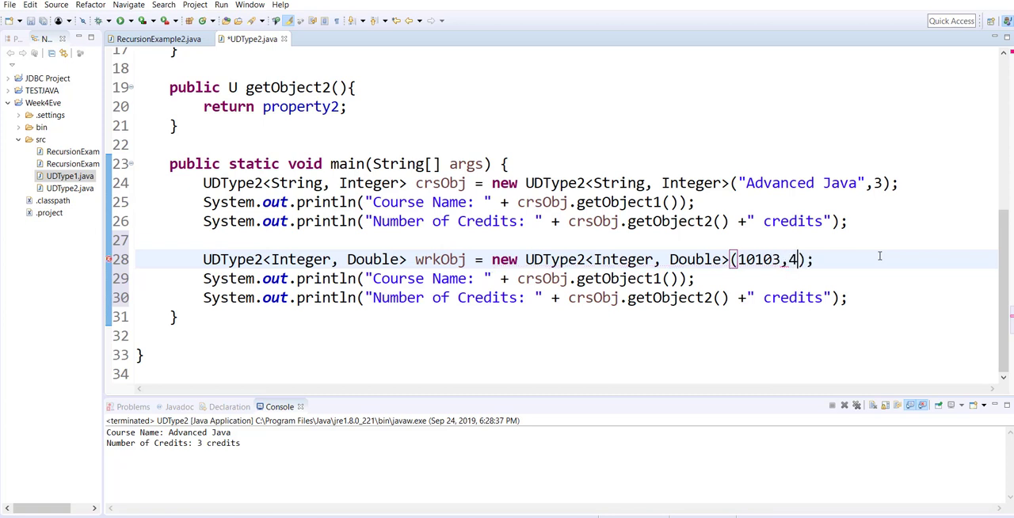
type("56.77")
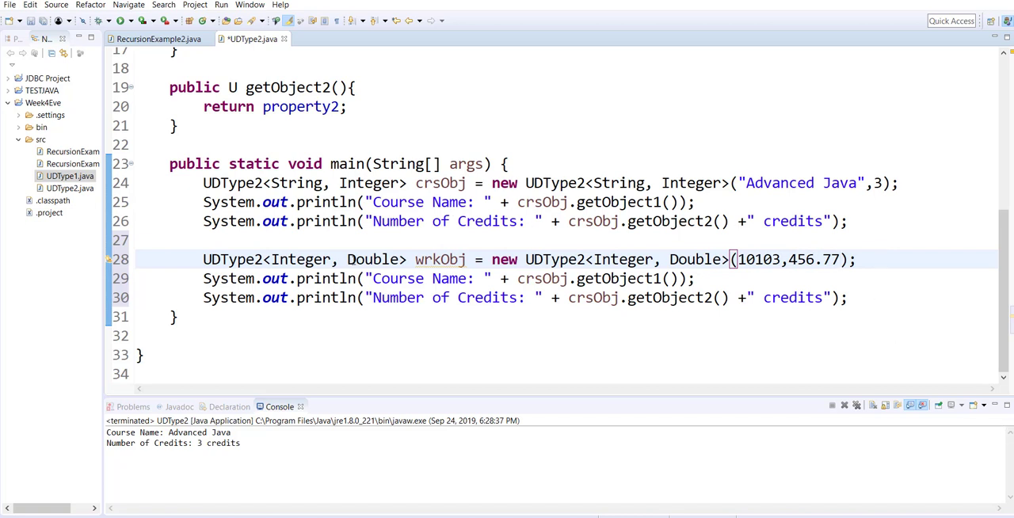
- Relabel the wrkObj print lines "Work Order#: " and "Cost: $", dropping the " credits" suffix
double_click(420, 279)
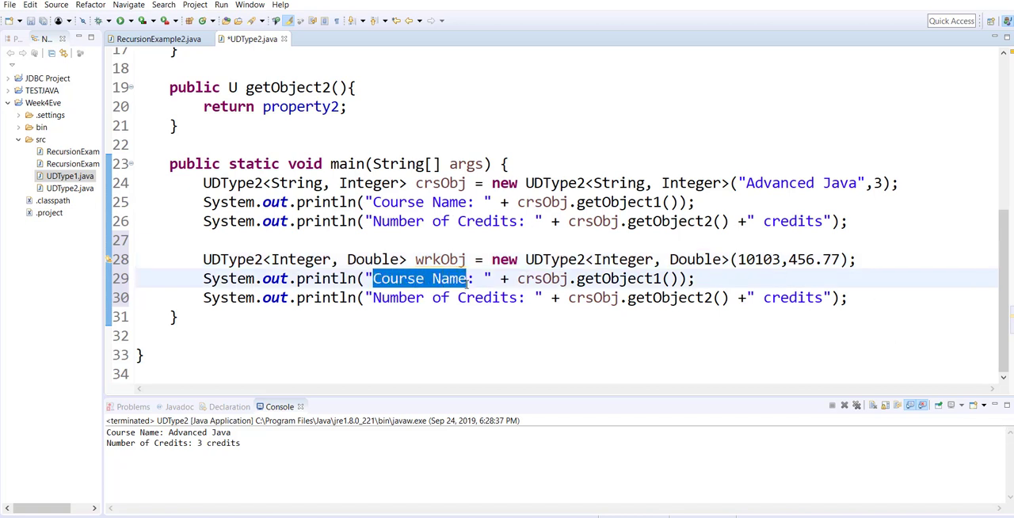
type("Work")
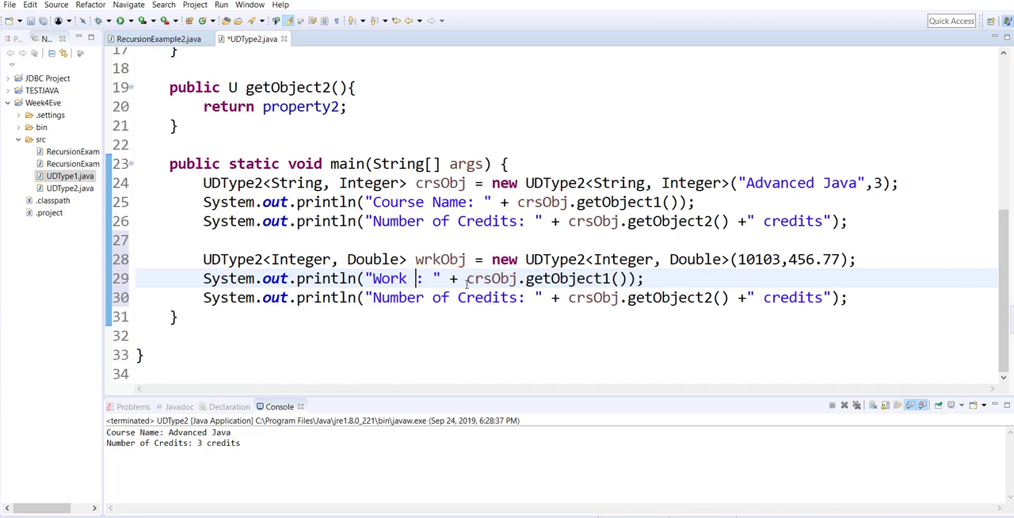
type("Order#")
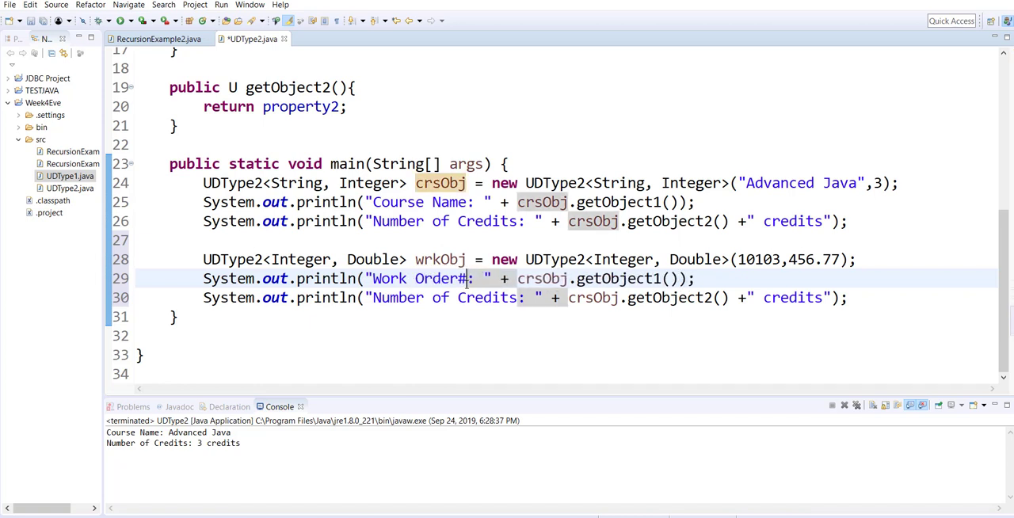
double_click(440, 260)
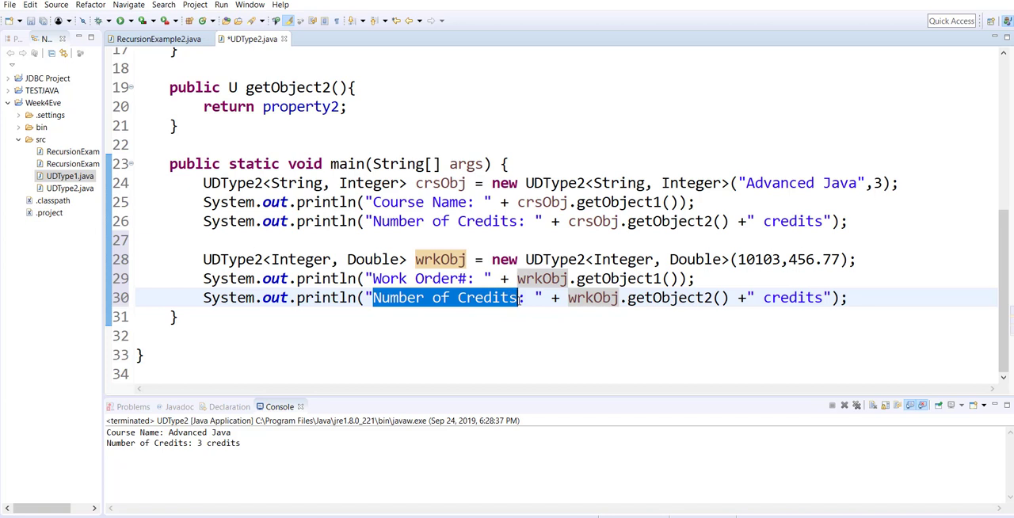
type("Cost:")
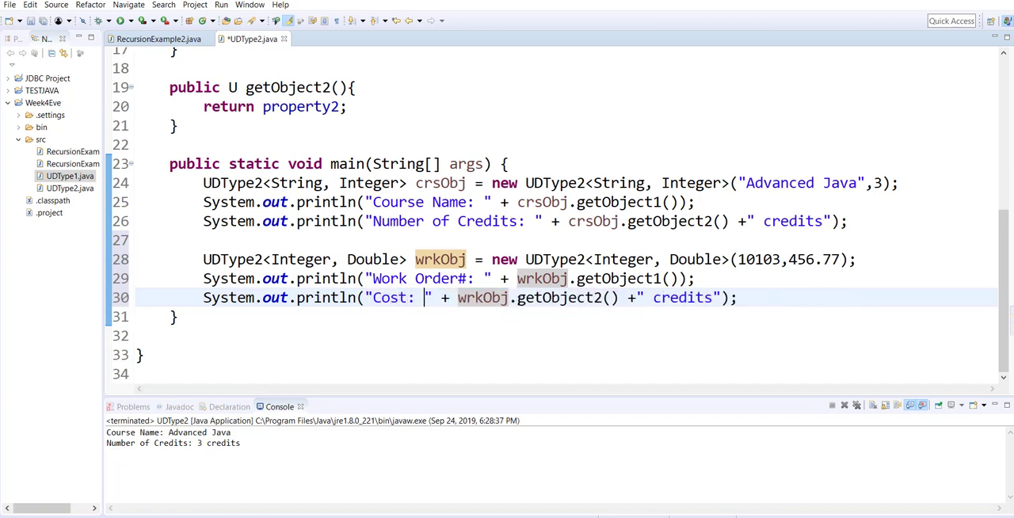
type("$")
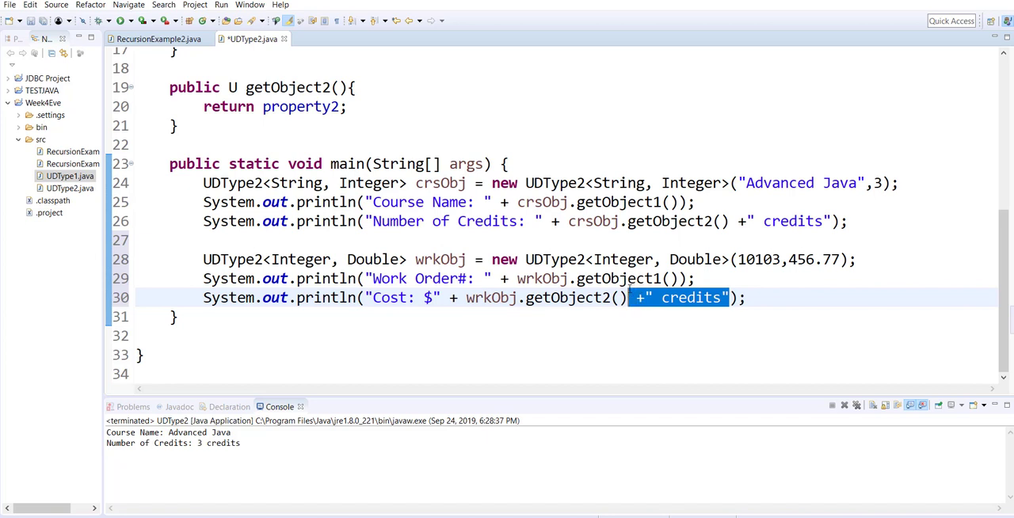
key("Delete")
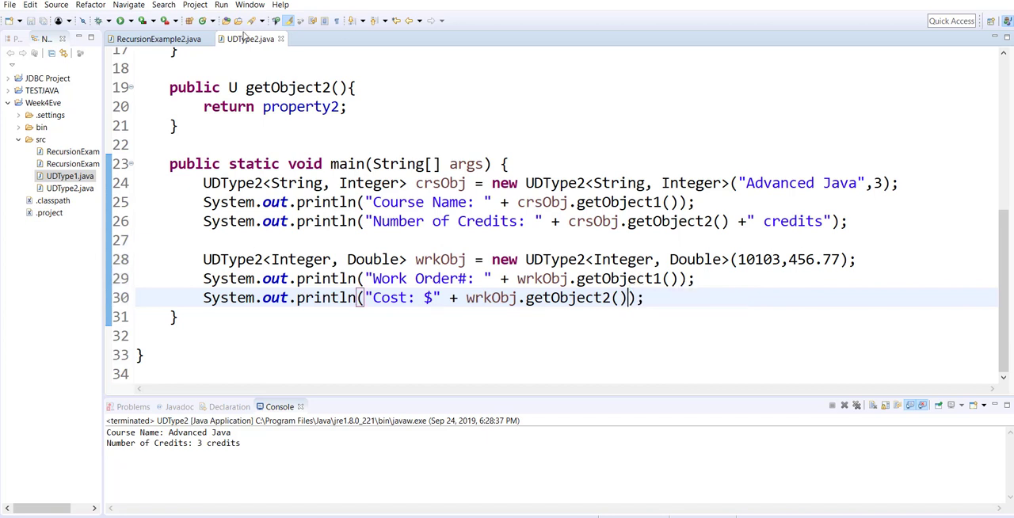